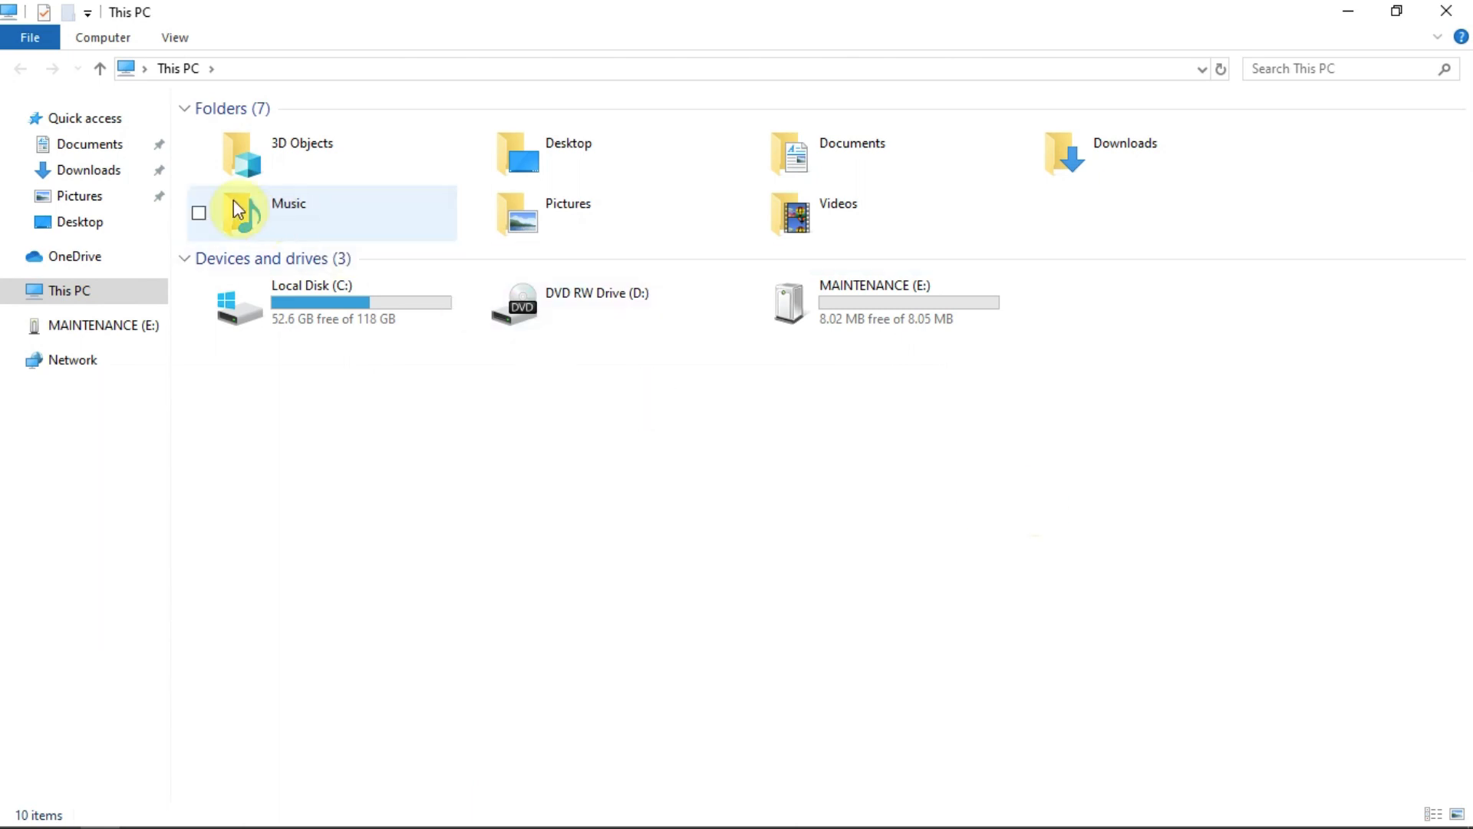
Copy 0253_kl26z_microbit_0x8000.hex from Downloads to MAINTENANCE (E:) and view the remounted MICROBIT (E:) drive
{"action": "left_click", "coordinate": [86, 169]}
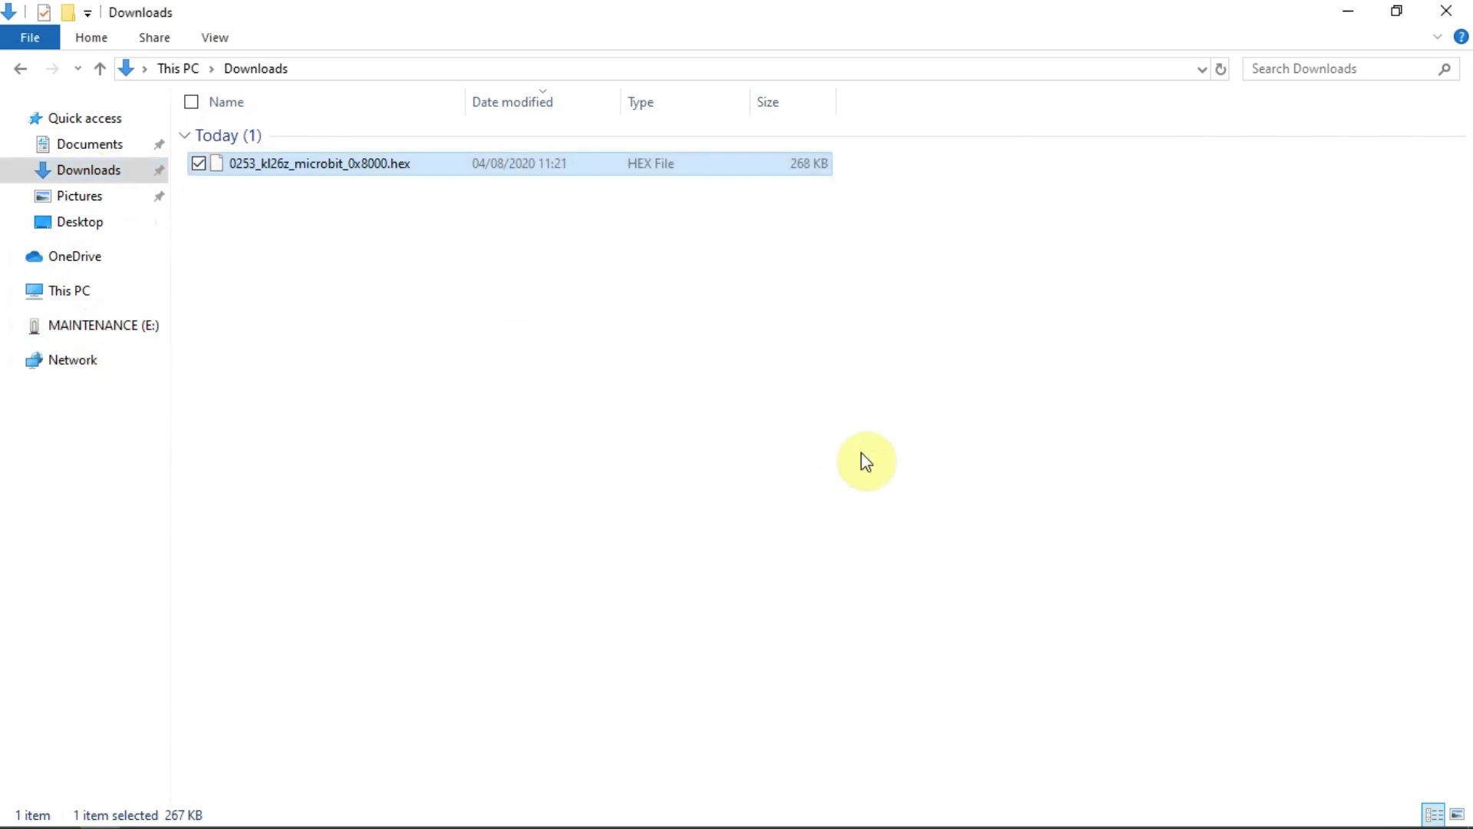
{"action": "left_click", "coordinate": [85, 326]}
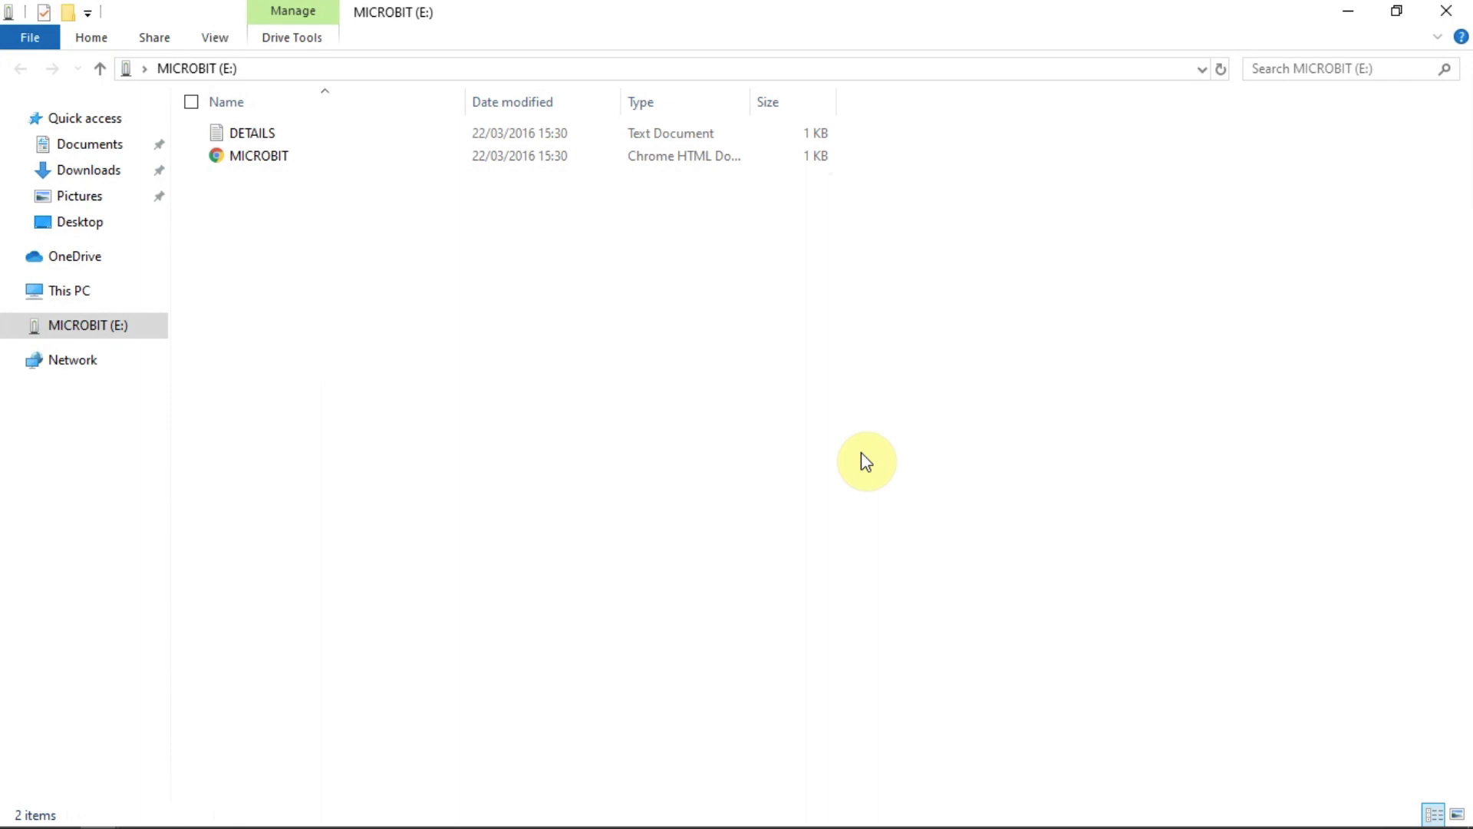